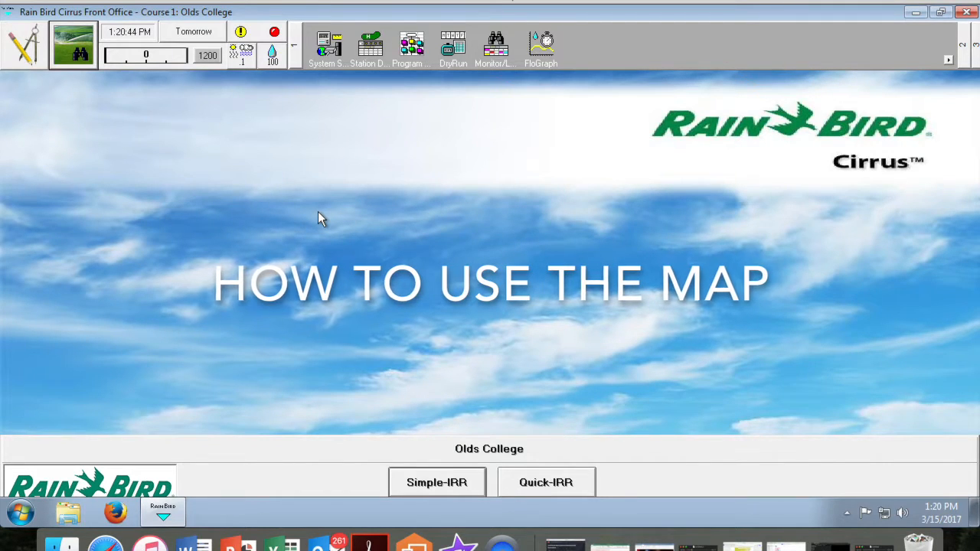
pyautogui.moveTo(102, 173)
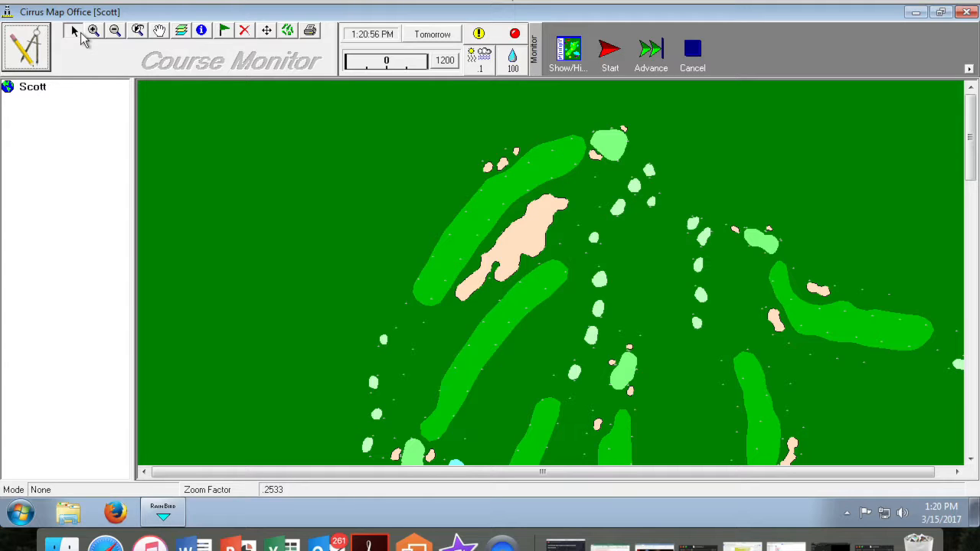
pyautogui.click(89, 31)
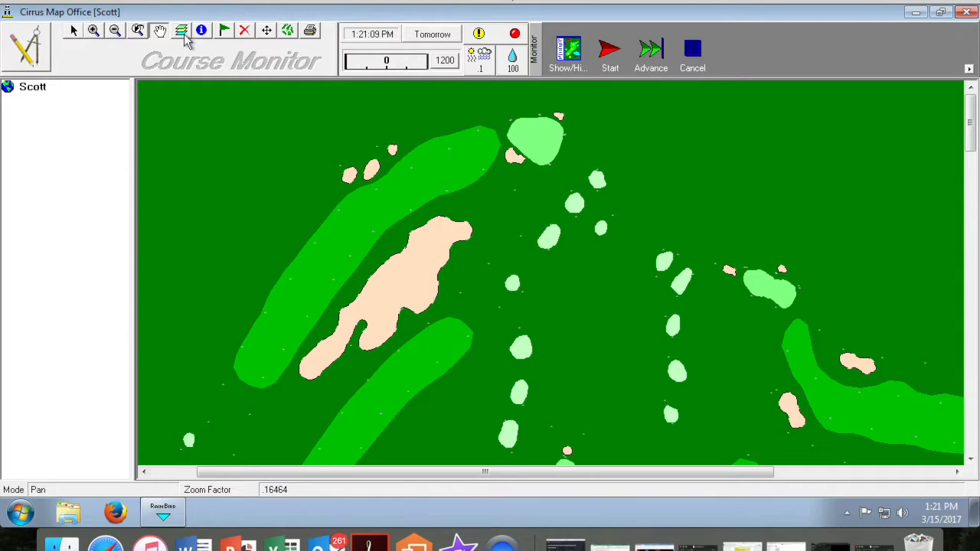
pyautogui.click(181, 29)
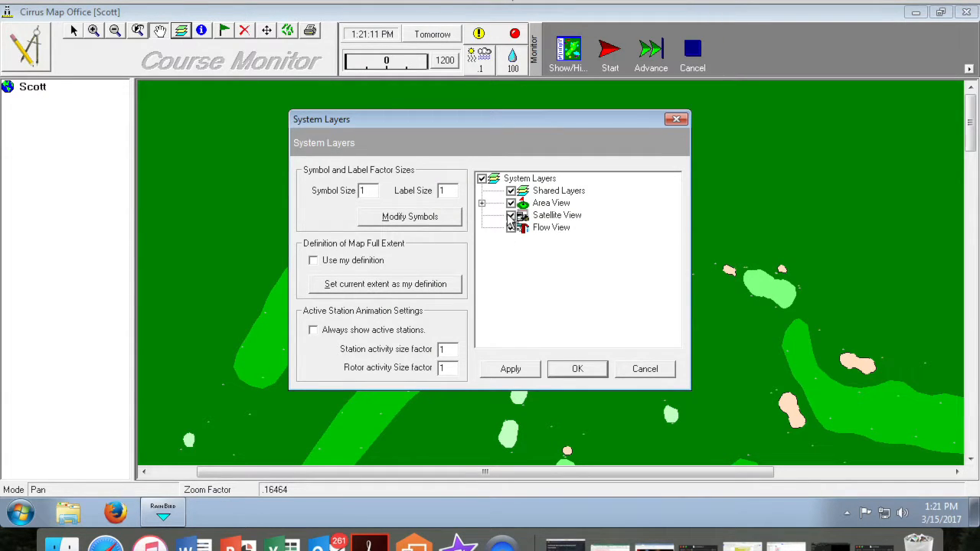
pyautogui.click(500, 203)
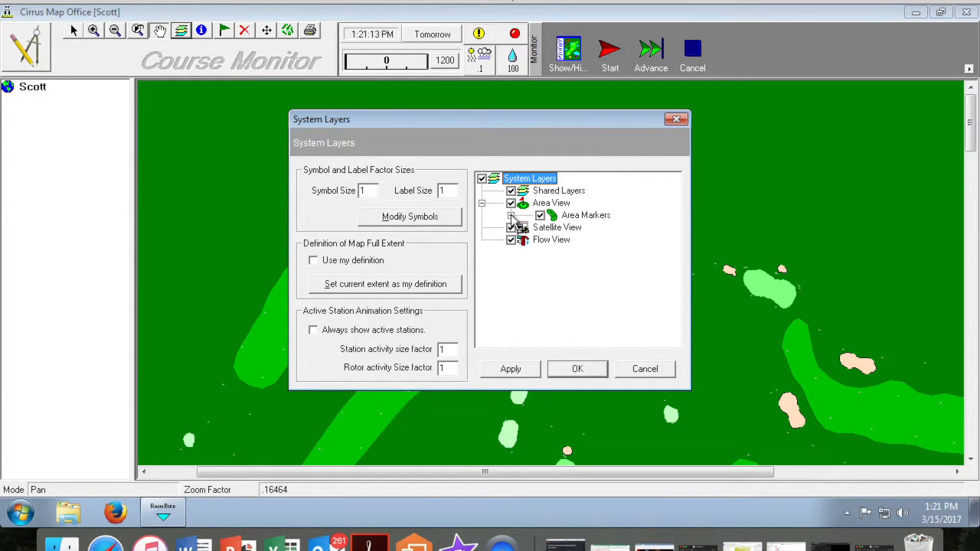
pyautogui.click(528, 215)
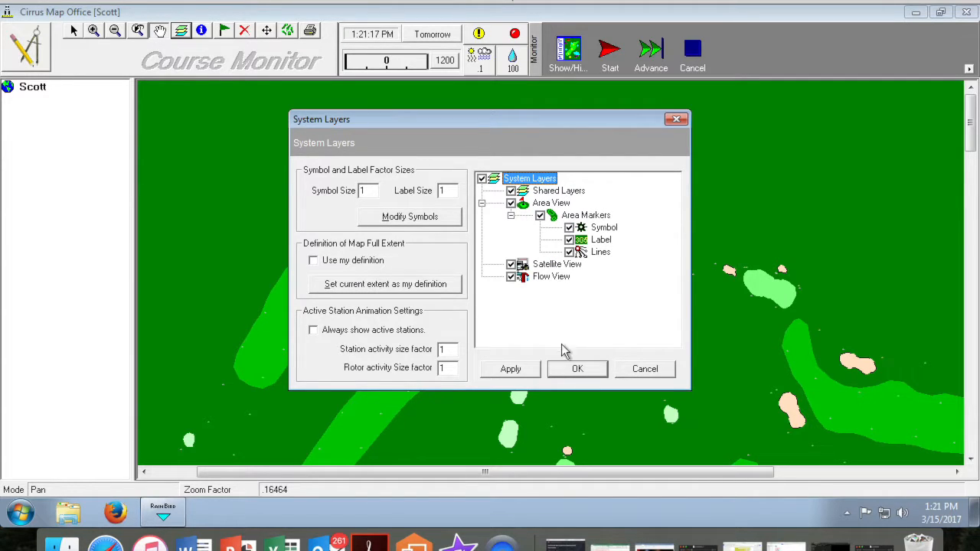
pyautogui.click(577, 369)
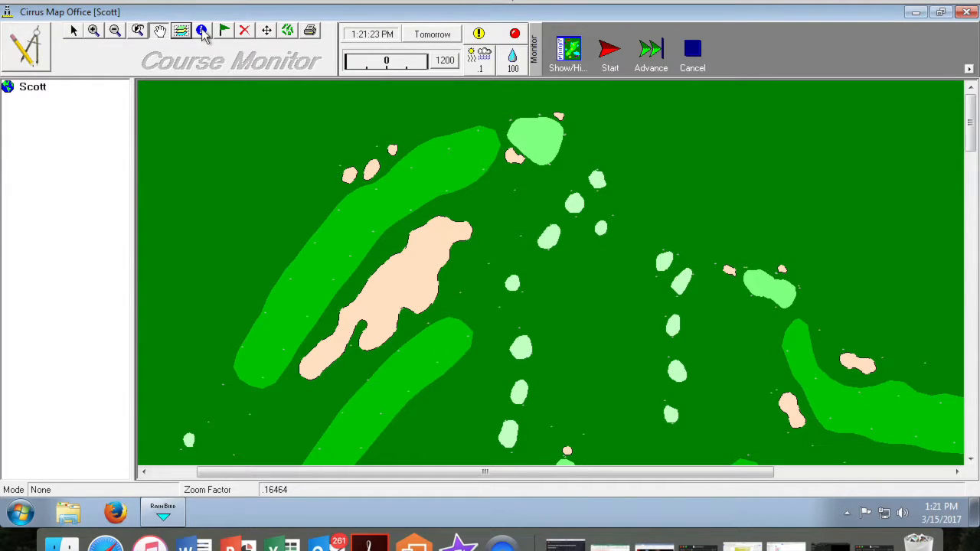
pyautogui.moveTo(226, 30)
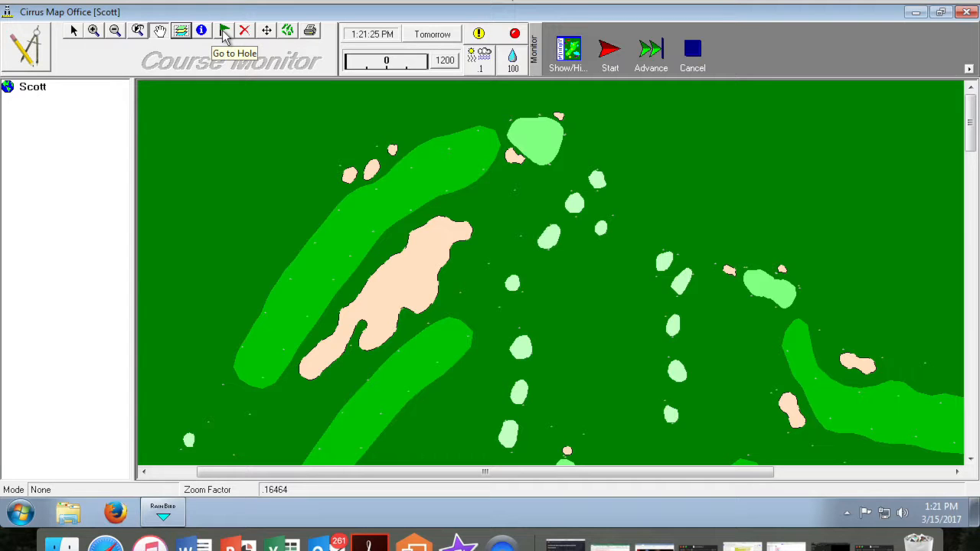
# Dismiss the Go to Hole dialog and show the full course extent, then zoom in.
pyautogui.click(224, 30)
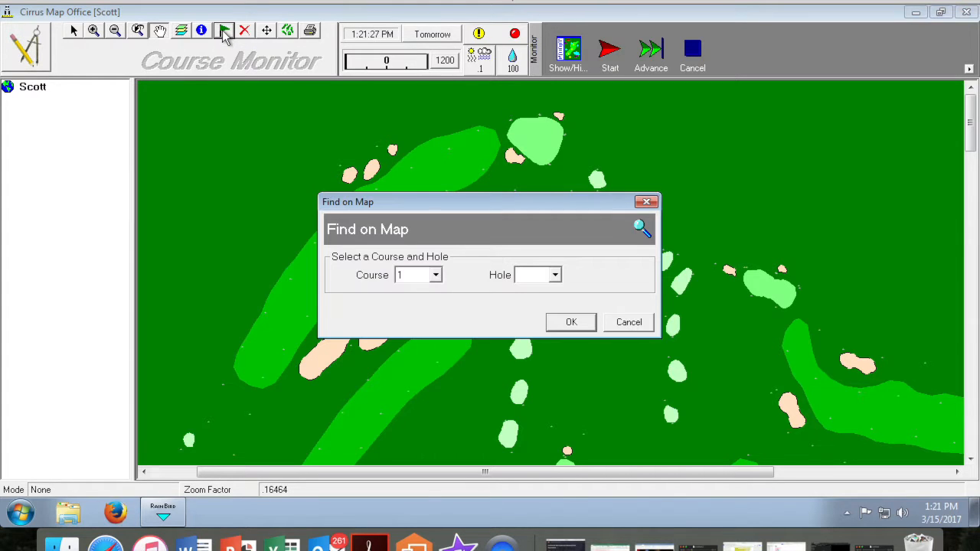
pyautogui.click(411, 275)
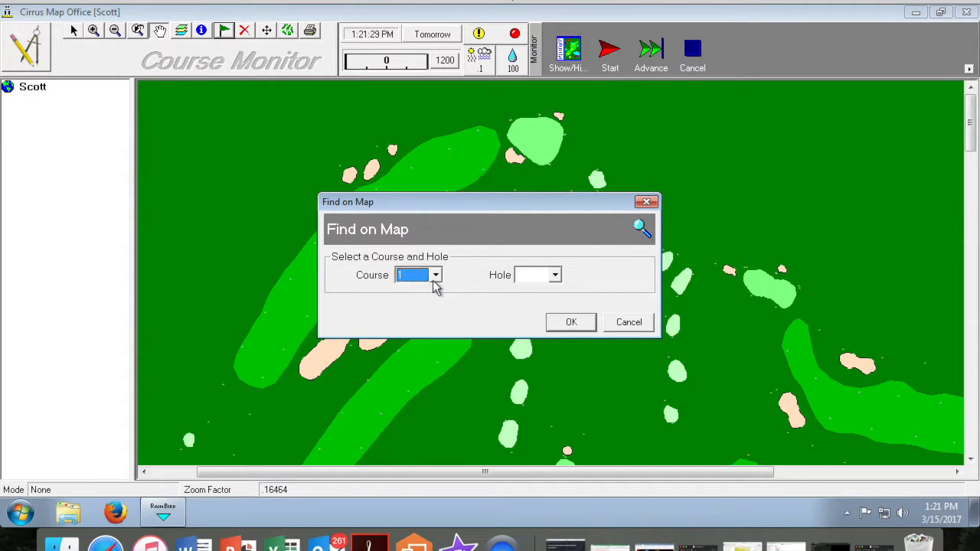
pyautogui.click(629, 323)
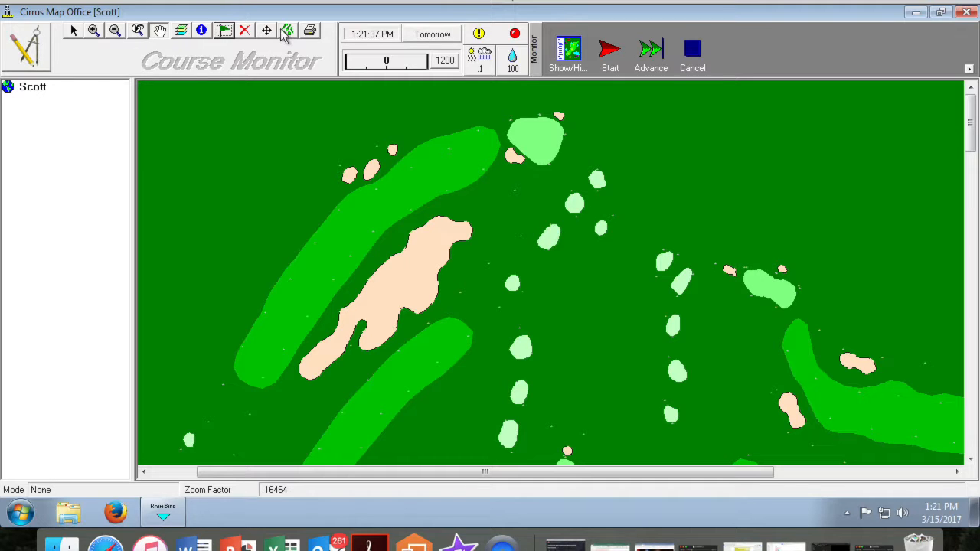
pyautogui.click(287, 30)
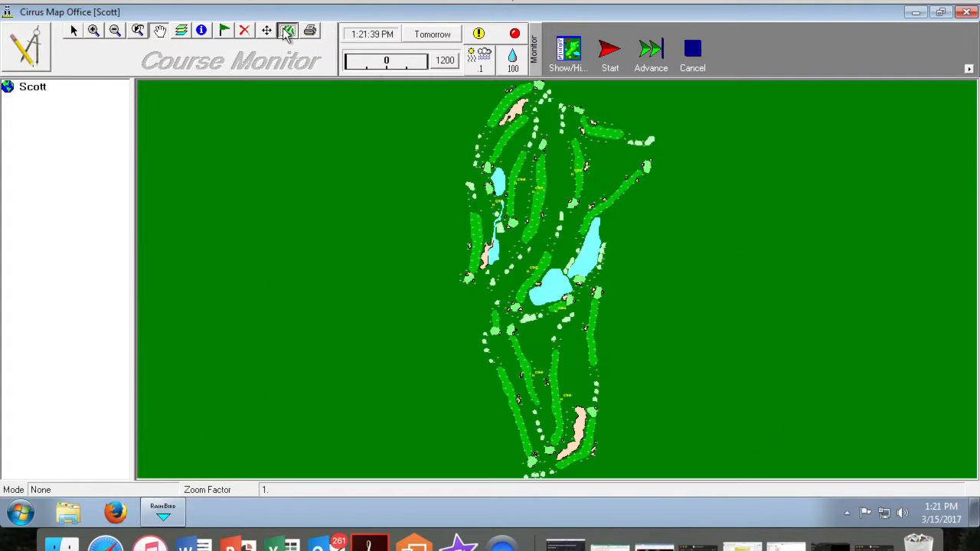
pyautogui.click(287, 30)
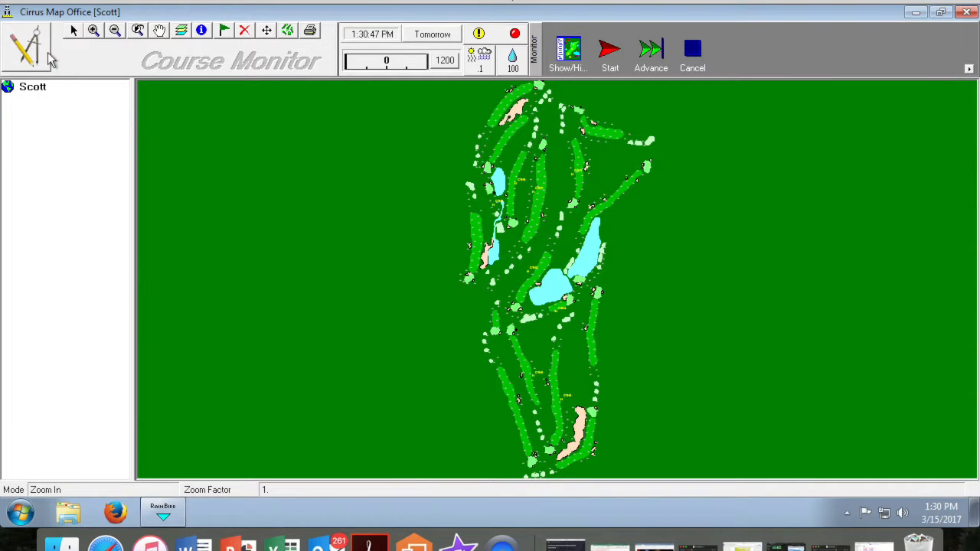
# Open Course Data Builder and place hole marker C1H1 for hole 1.
pyautogui.click(28, 42)
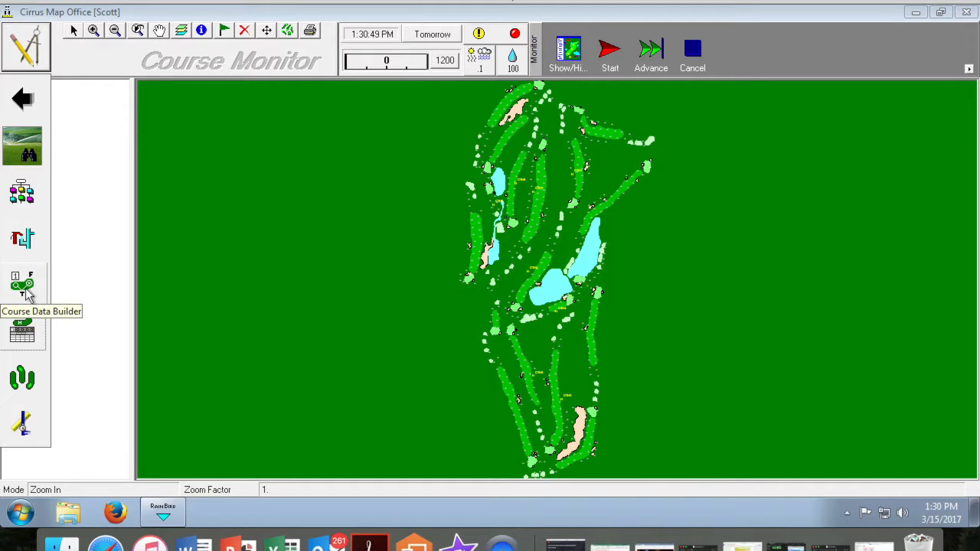
pyautogui.click(23, 281)
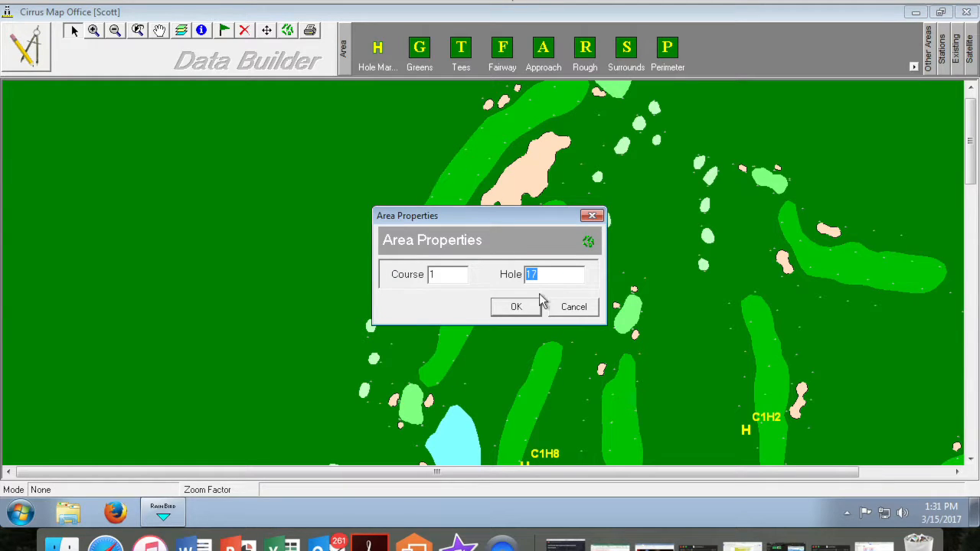
pyautogui.write('1')
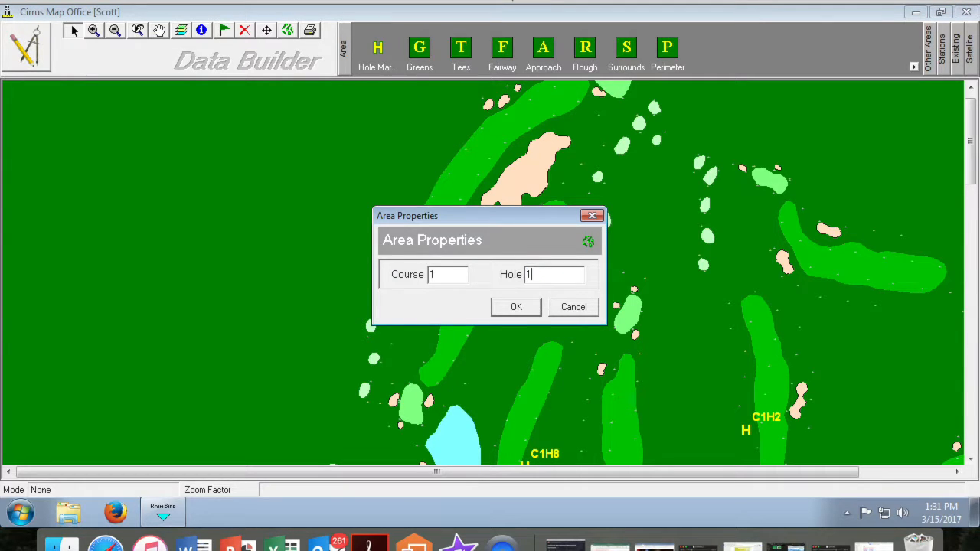
pyautogui.click(516, 307)
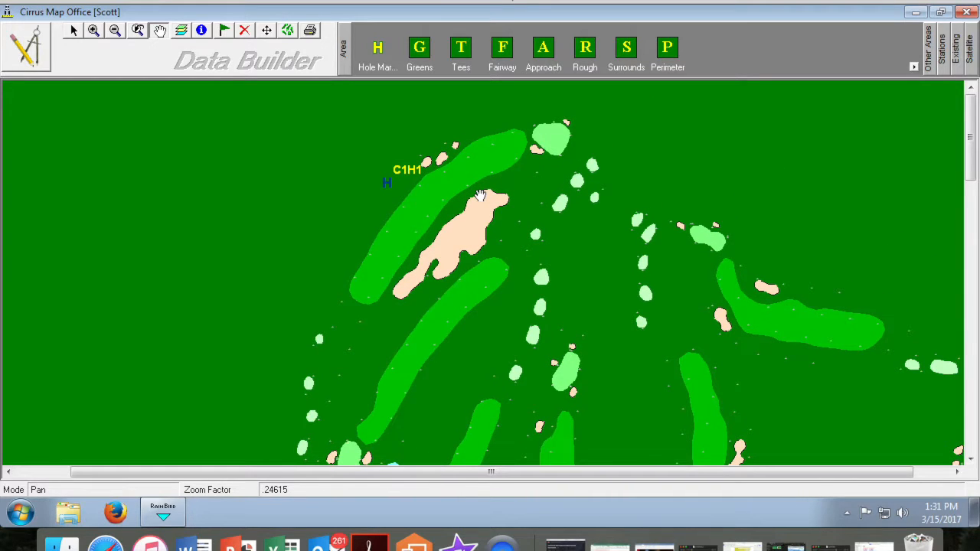
pyautogui.moveTo(590, 172)
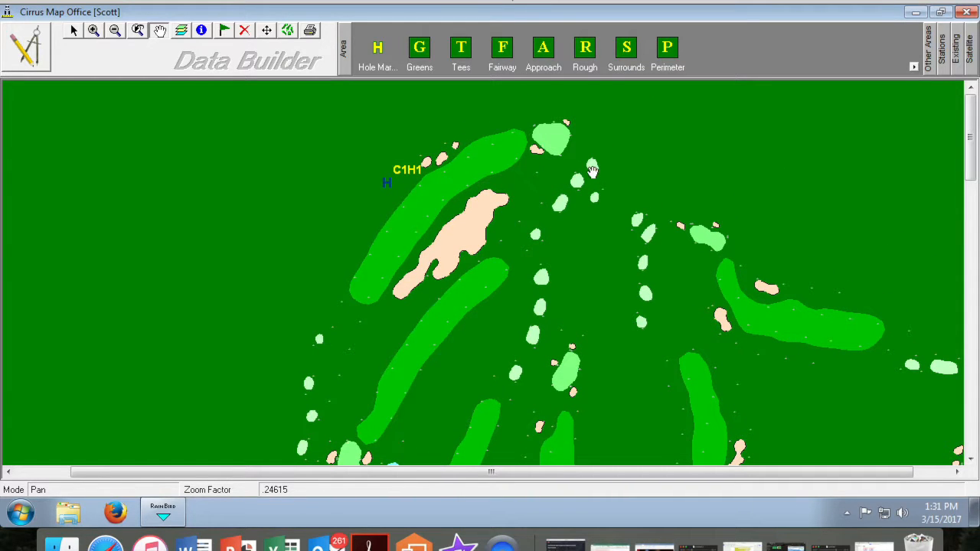
# Pick area marker types for hole 1 from the Area toolbar, ending with Perimeter.
pyautogui.click(418, 48)
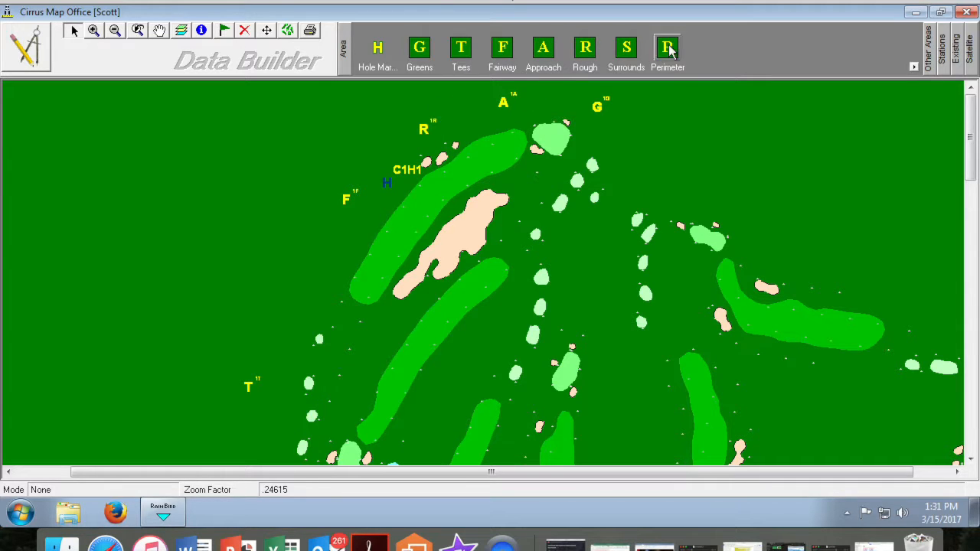
pyautogui.click(668, 47)
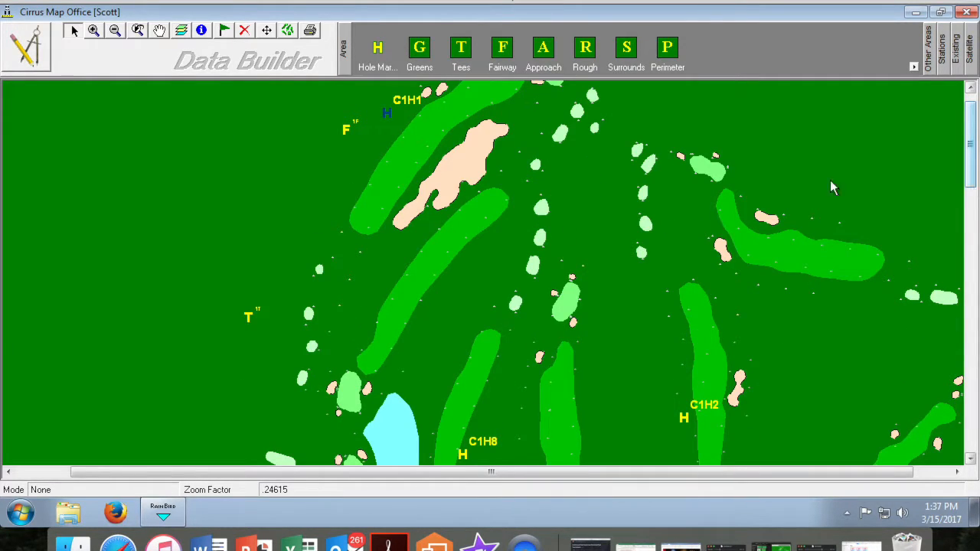
pyautogui.moveTo(892, 40)
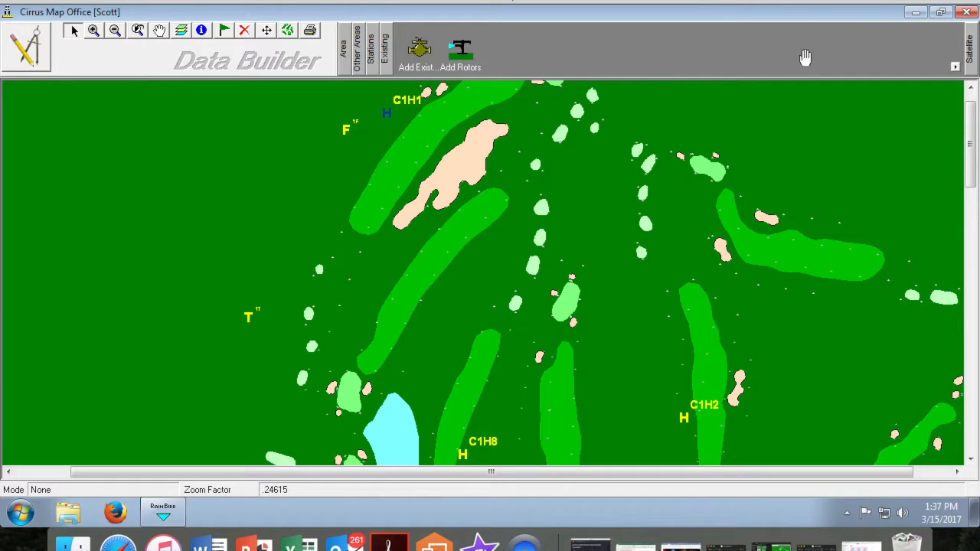
pyautogui.moveTo(658, 64)
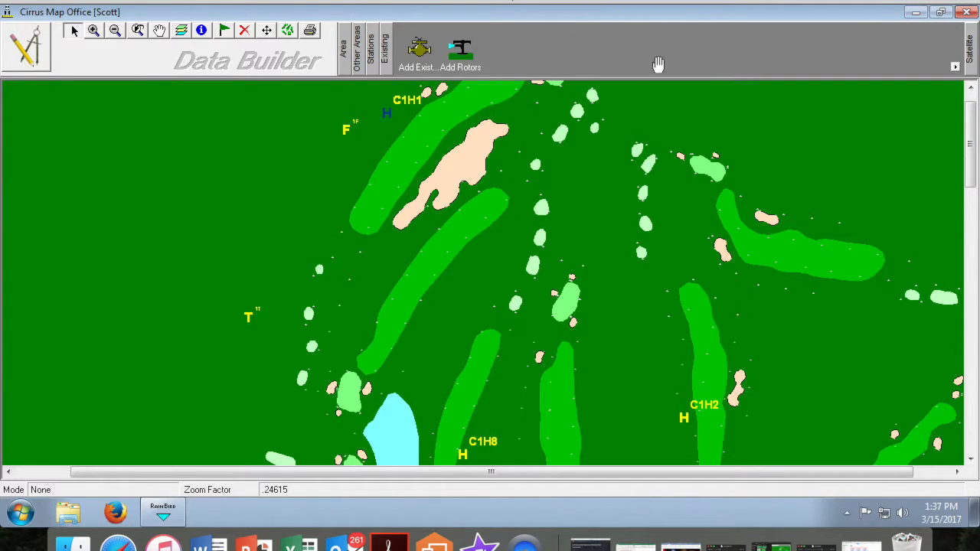
pyautogui.moveTo(416, 44)
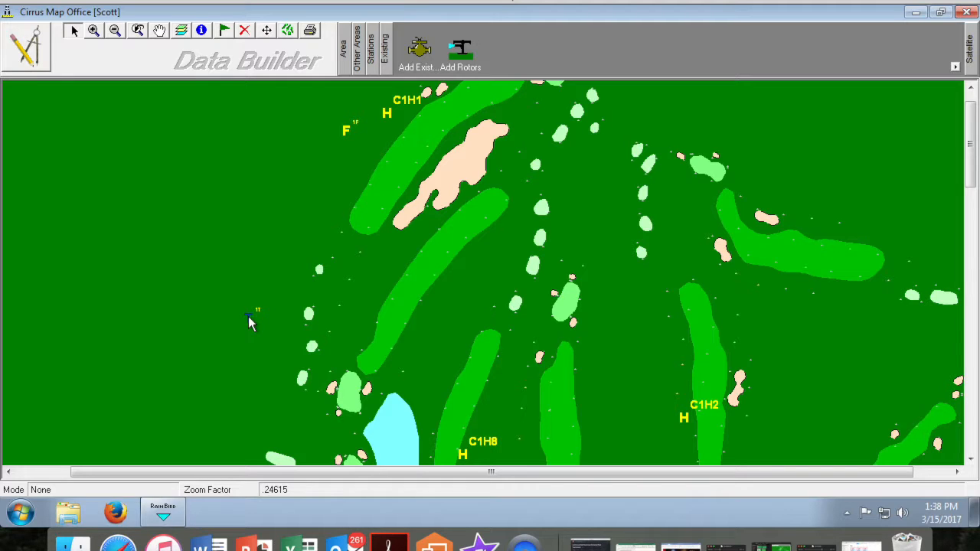
pyautogui.moveTo(244, 323)
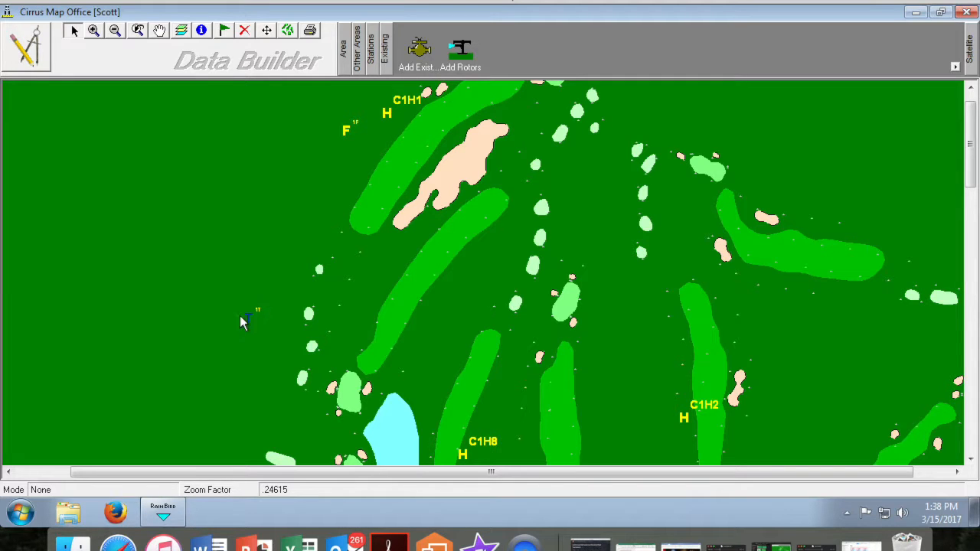
pyautogui.moveTo(254, 331)
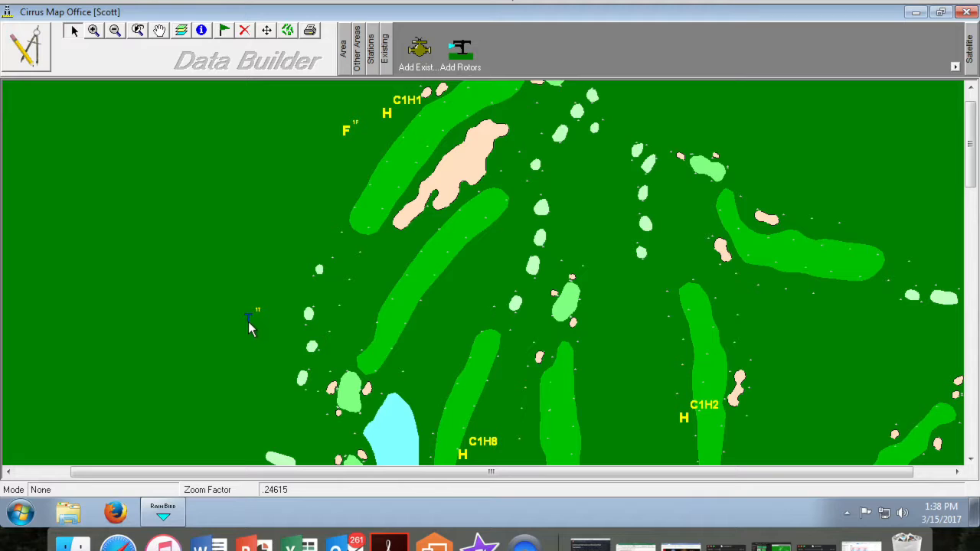
pyautogui.moveTo(306, 397)
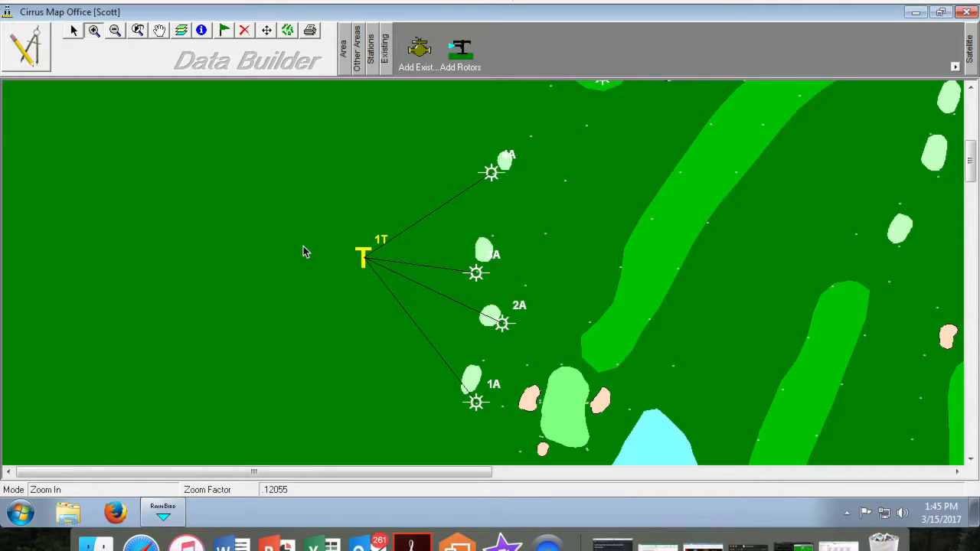
pyautogui.moveTo(401, 173)
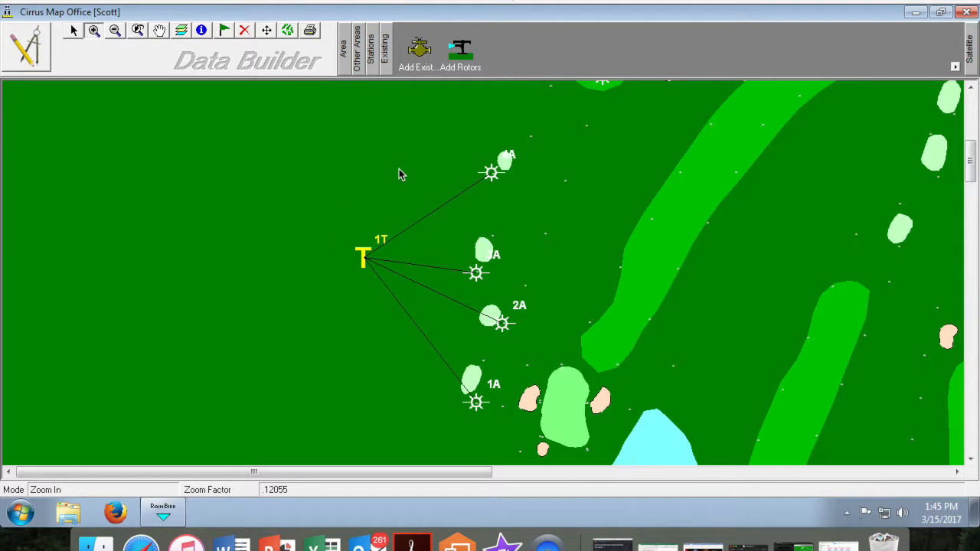
pyautogui.moveTo(379, 57)
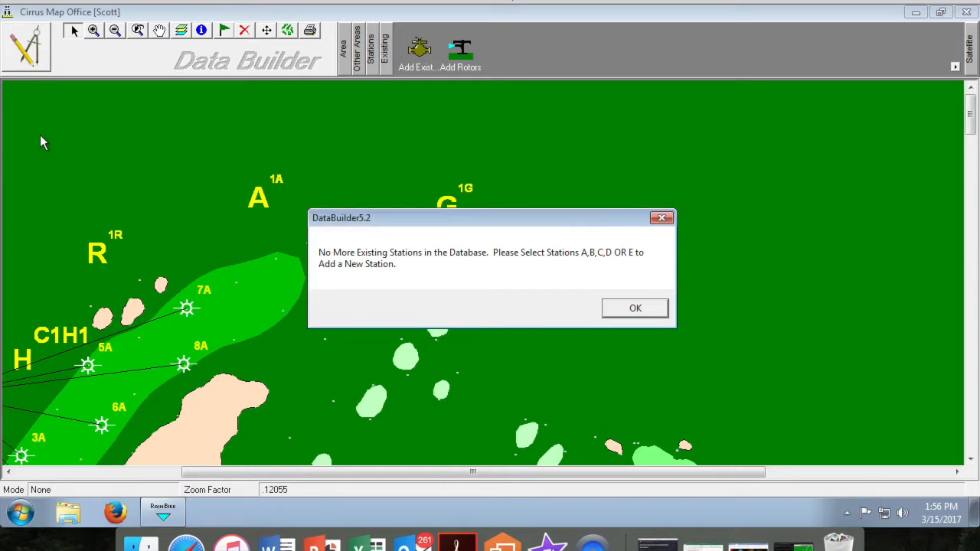
pyautogui.moveTo(544, 237)
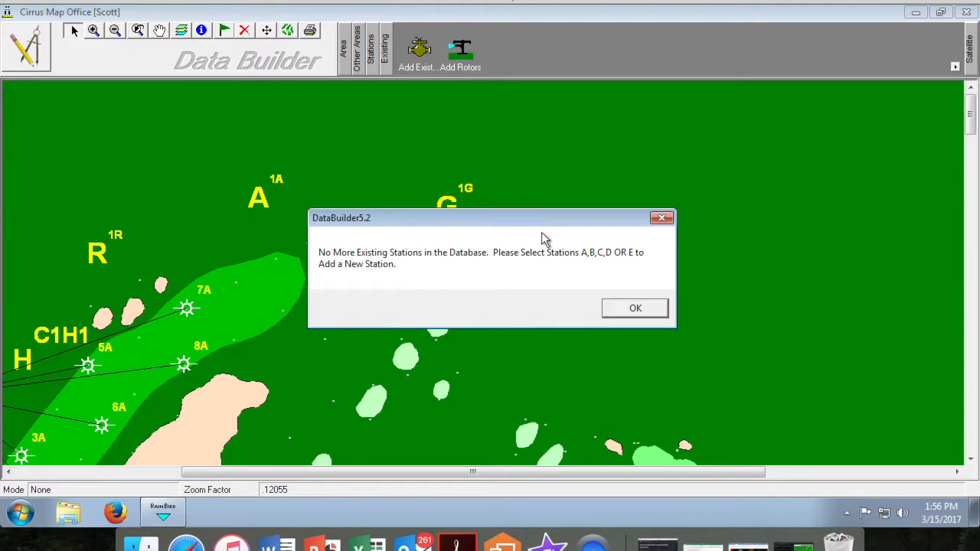
pyautogui.moveTo(497, 258)
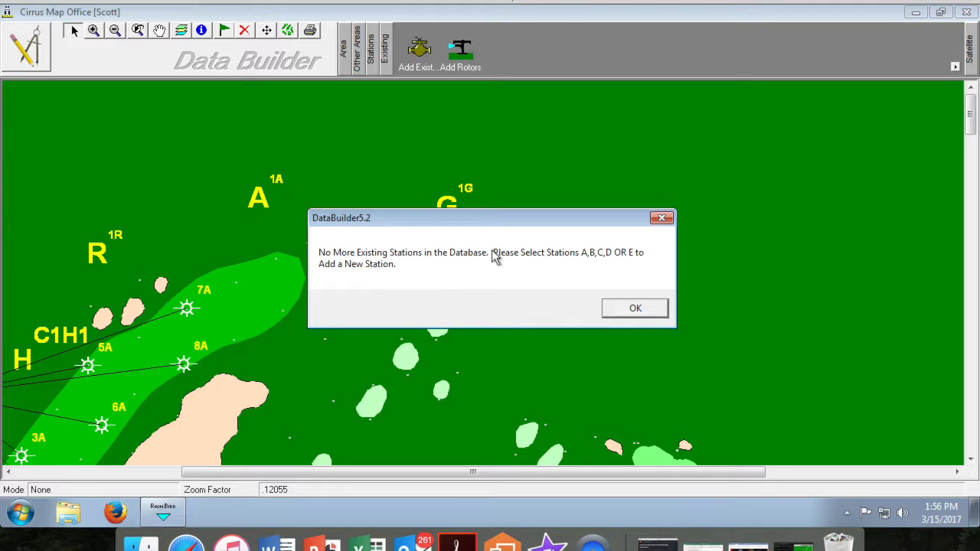
# Acknowledge the No More Existing Stations message.
pyautogui.click(635, 308)
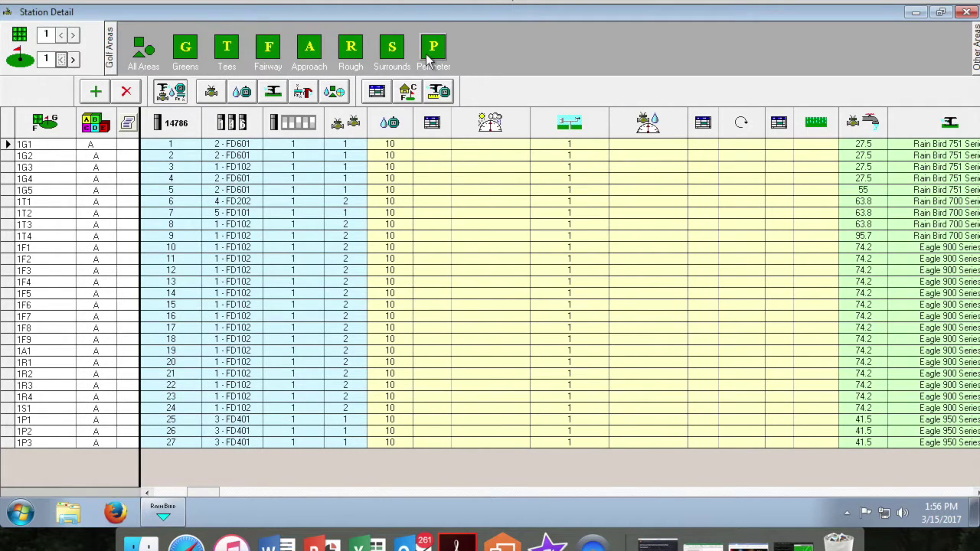
# Filter Station Detail to perimeter stations and add a new station with address 111.
pyautogui.click(432, 45)
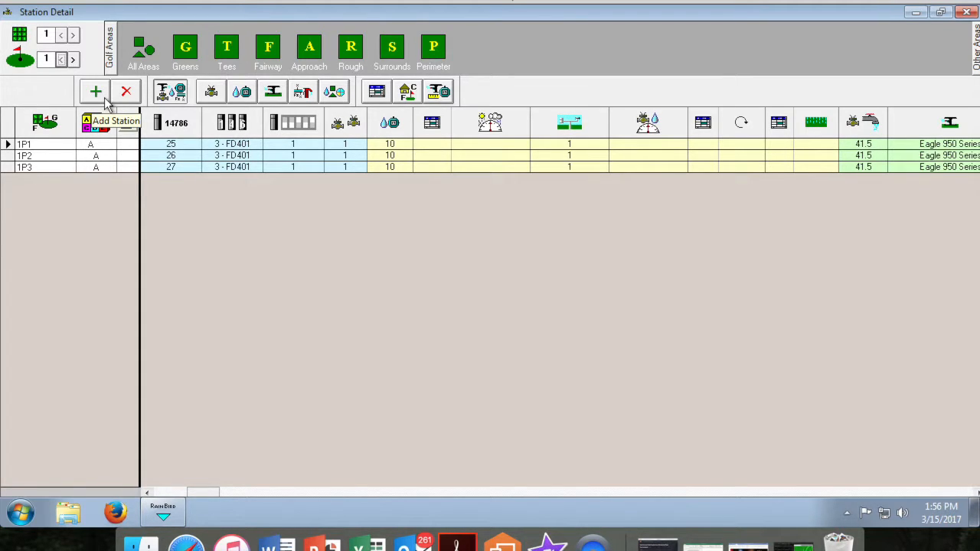
pyautogui.click(95, 91)
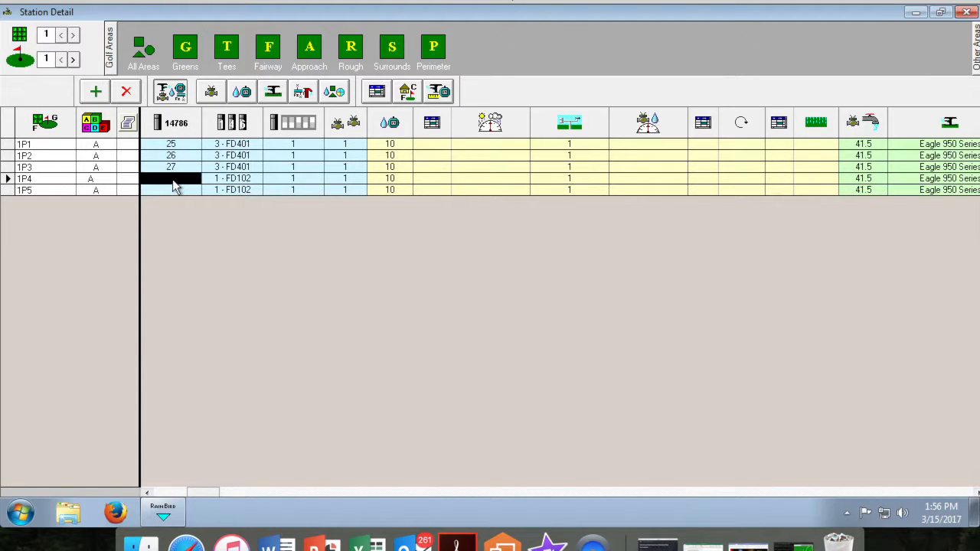
pyautogui.write('111')
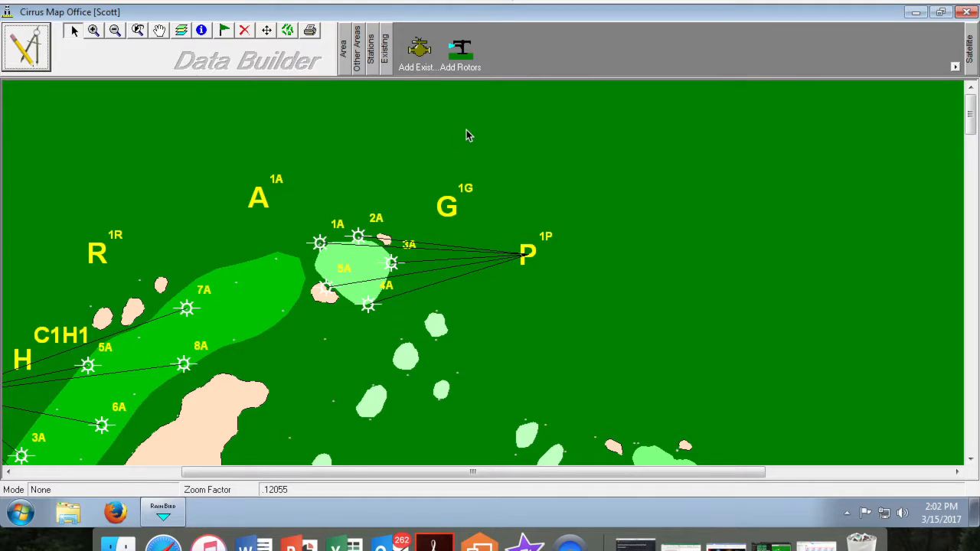
pyautogui.moveTo(475, 168)
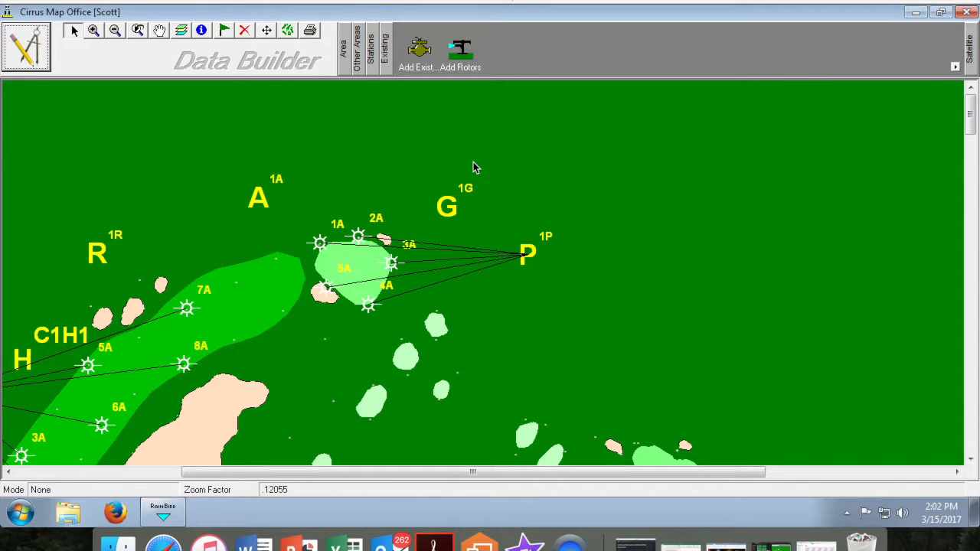
pyautogui.moveTo(346, 247)
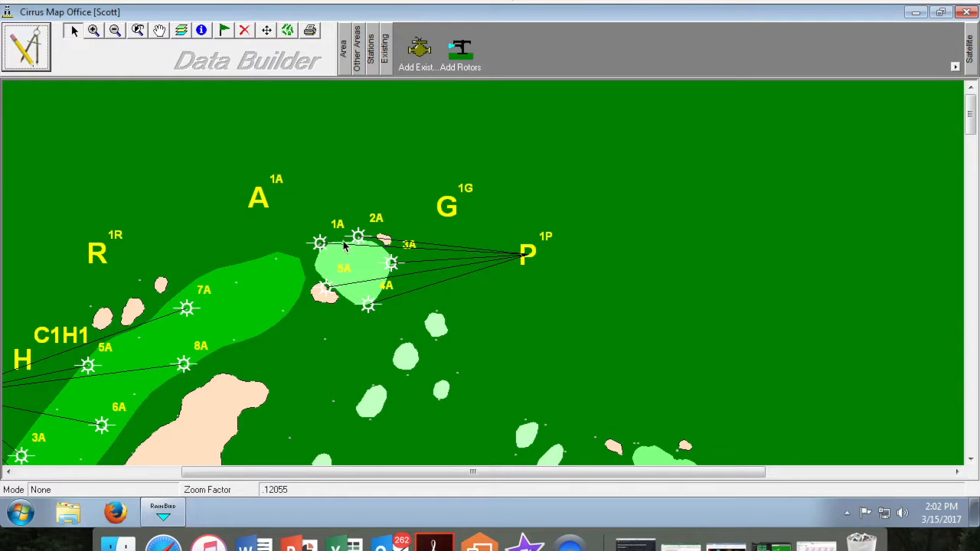
pyautogui.moveTo(364, 312)
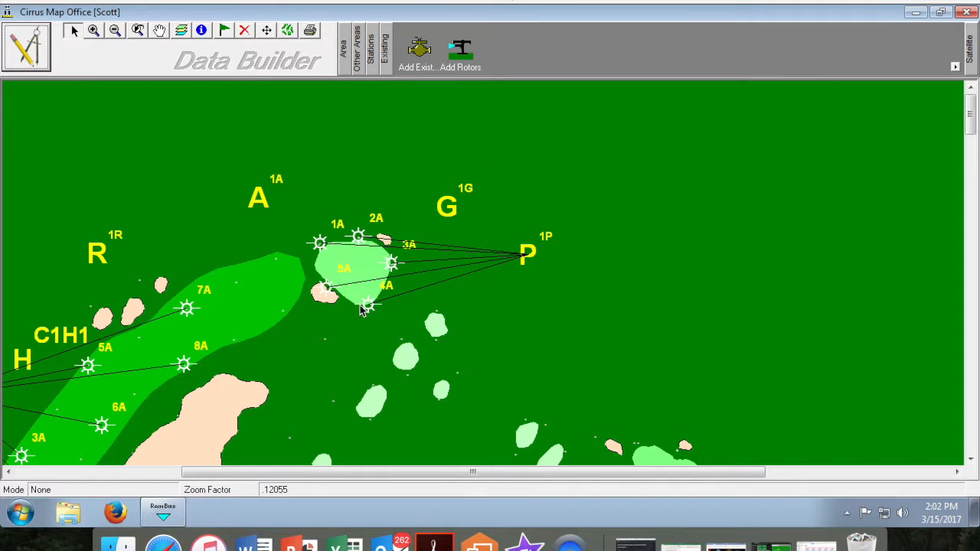
pyautogui.moveTo(325, 262)
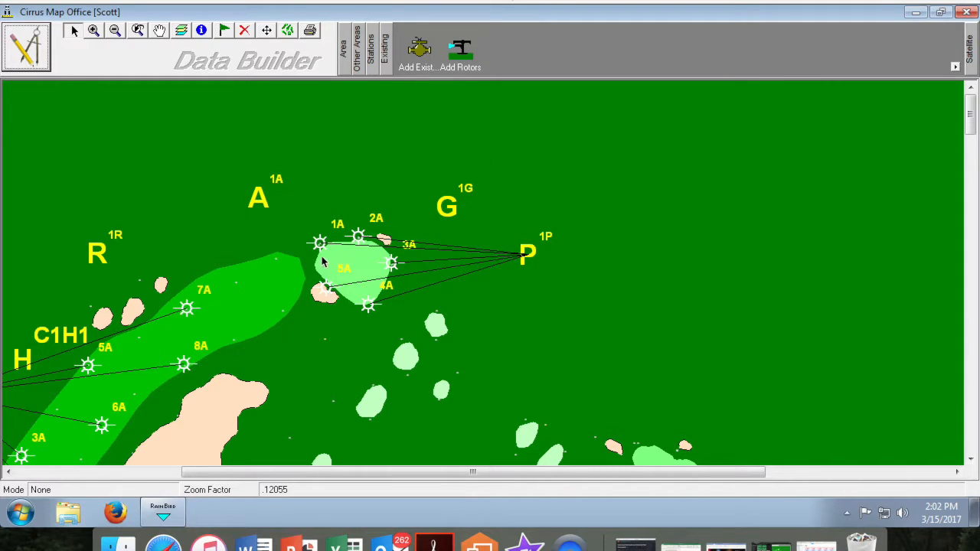
# Switch the hole 1 map from Data Builder to Course Monitor mode.
pyautogui.click(29, 40)
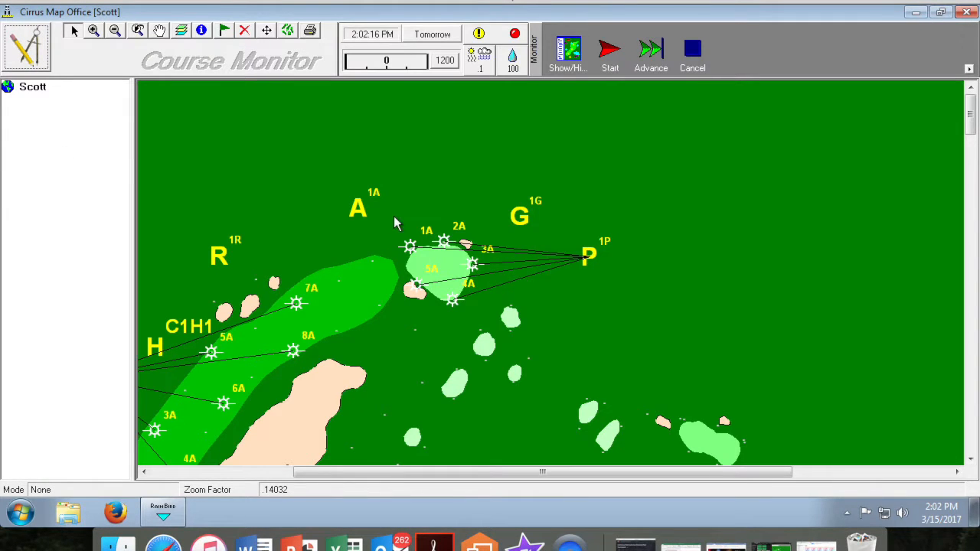
pyautogui.rightClick(409, 245)
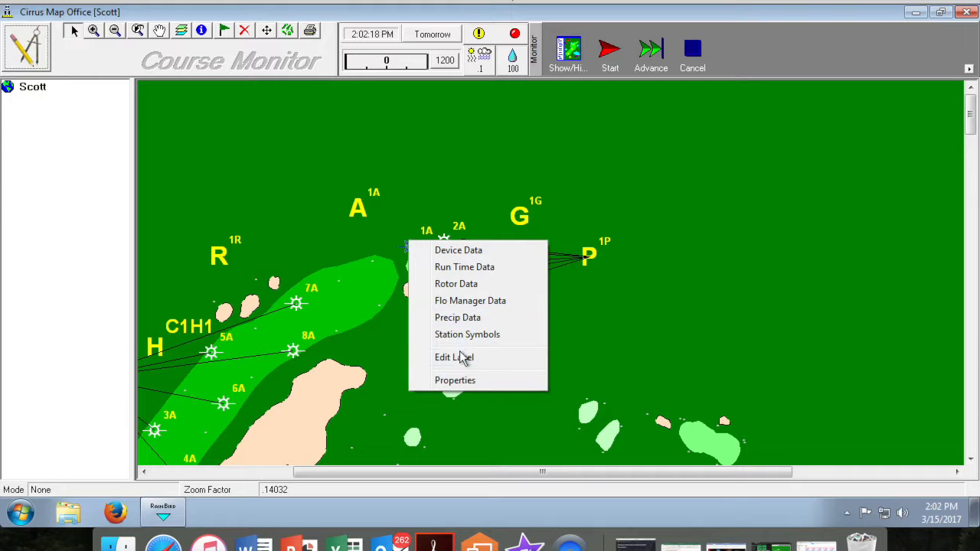
pyautogui.click(455, 380)
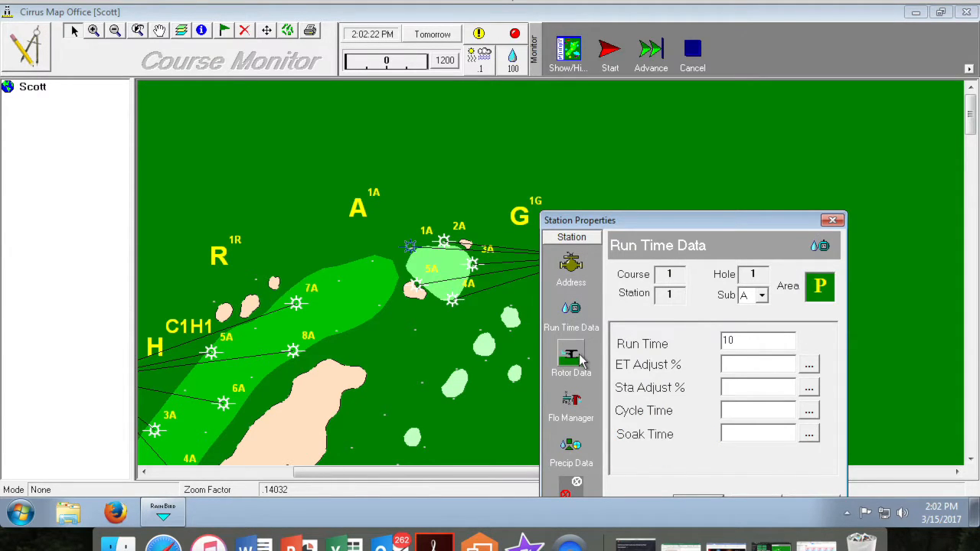
pyautogui.click(572, 402)
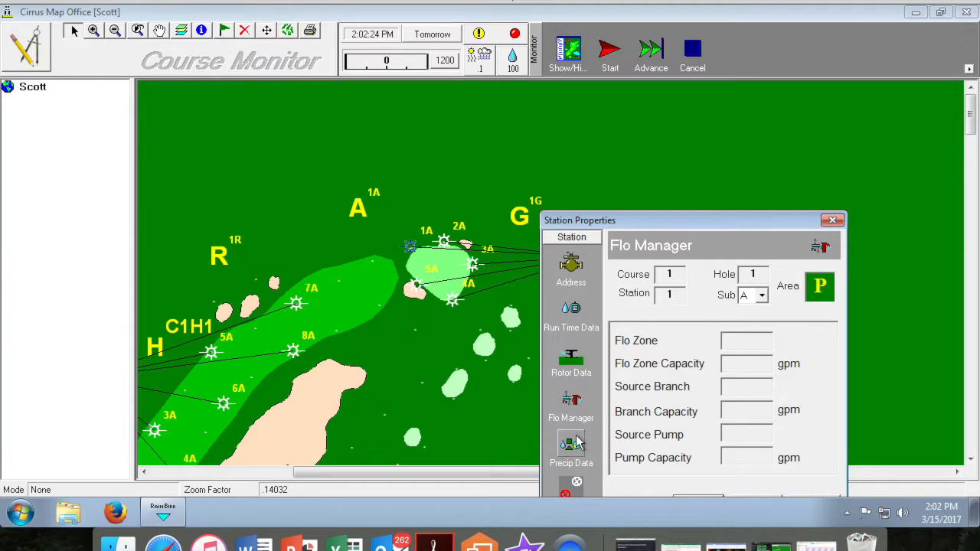
pyautogui.click(572, 444)
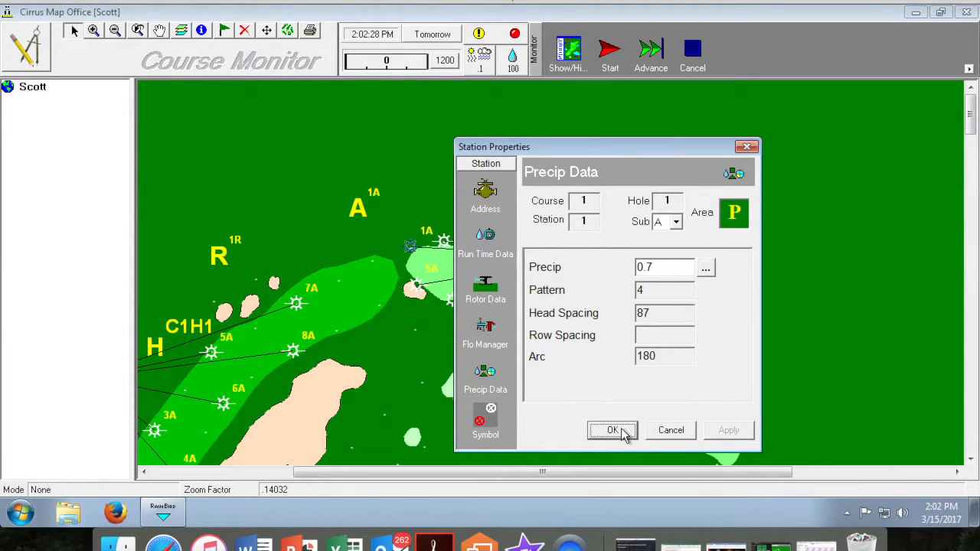
pyautogui.click(612, 431)
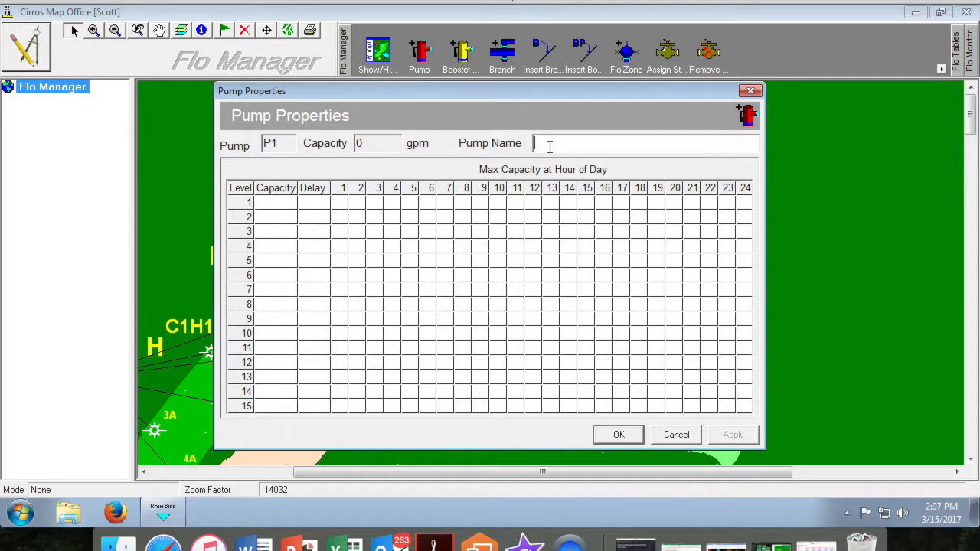
# Name pump P1 'Pump 1' with a level 1 capacity of 1200 and save.
pyautogui.write('Pump 1')
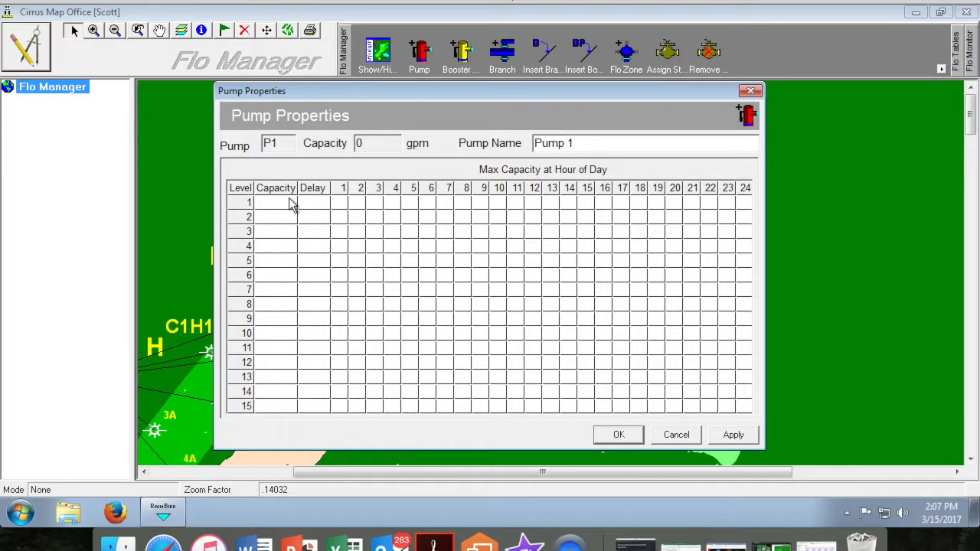
pyautogui.click(276, 202)
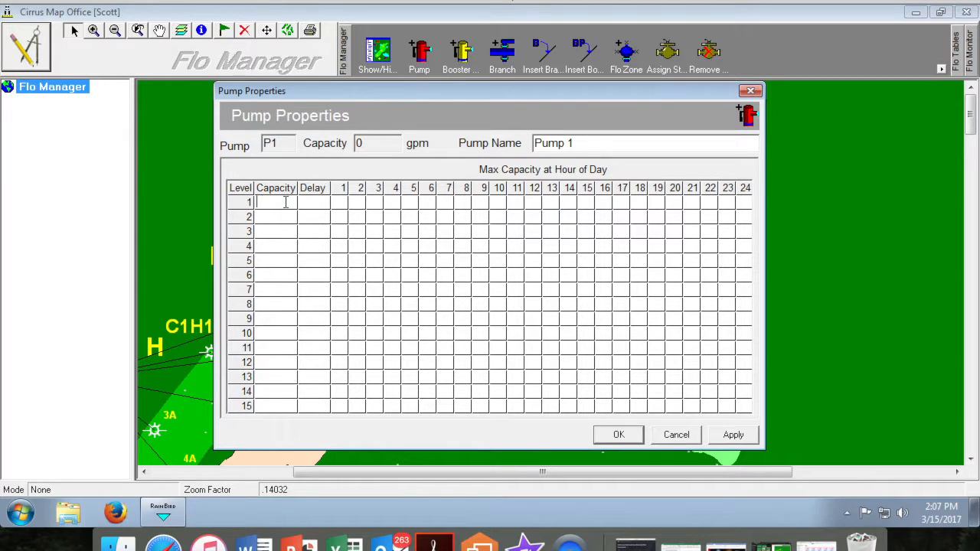
pyautogui.write('1200')
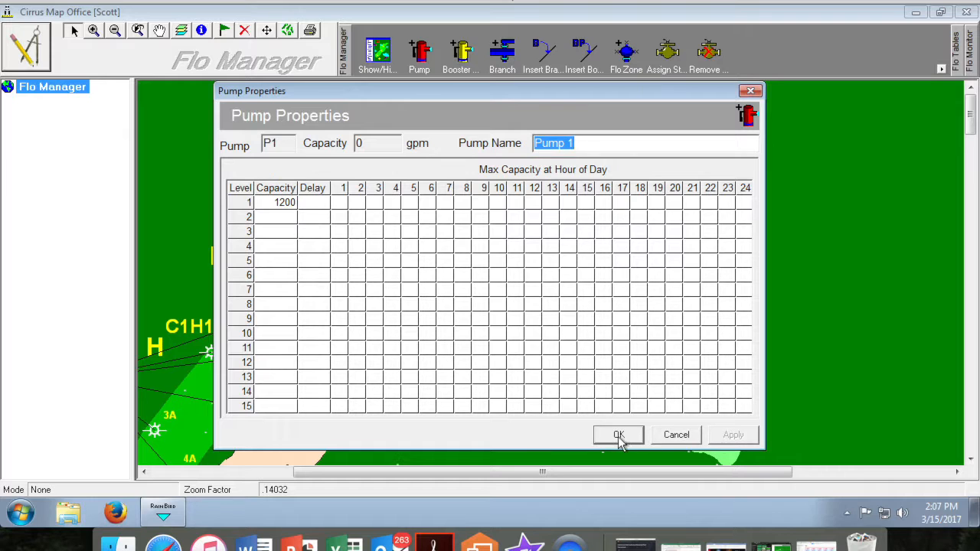
pyautogui.click(618, 435)
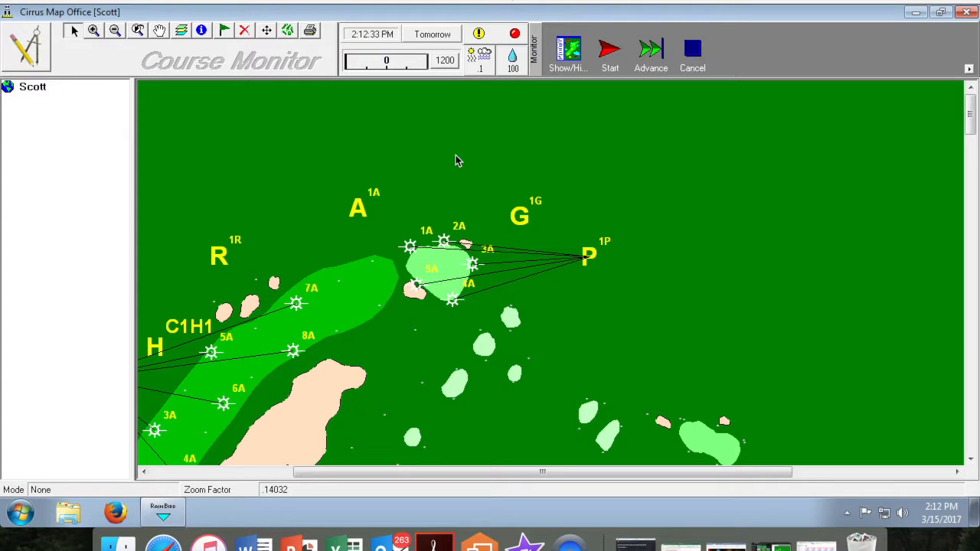
pyautogui.moveTo(228, 70)
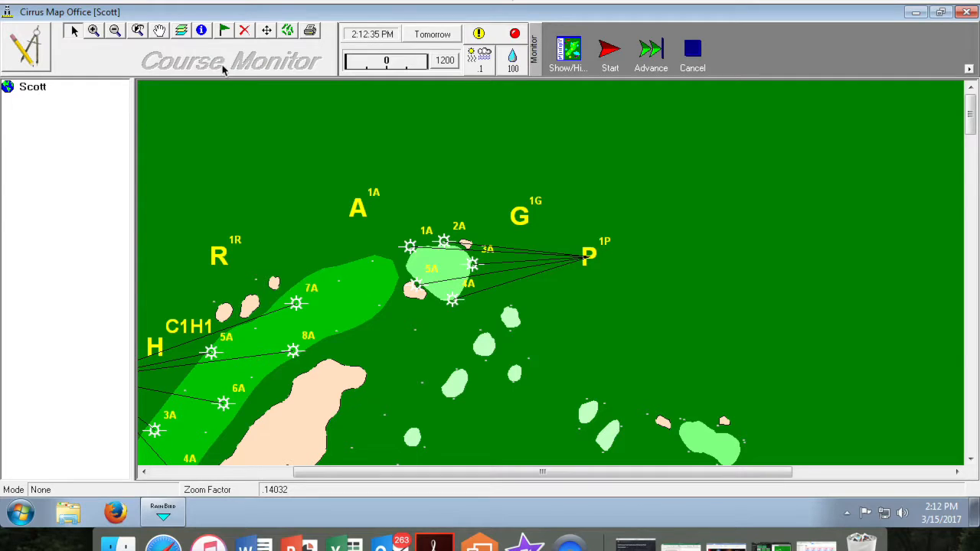
pyautogui.moveTo(477, 182)
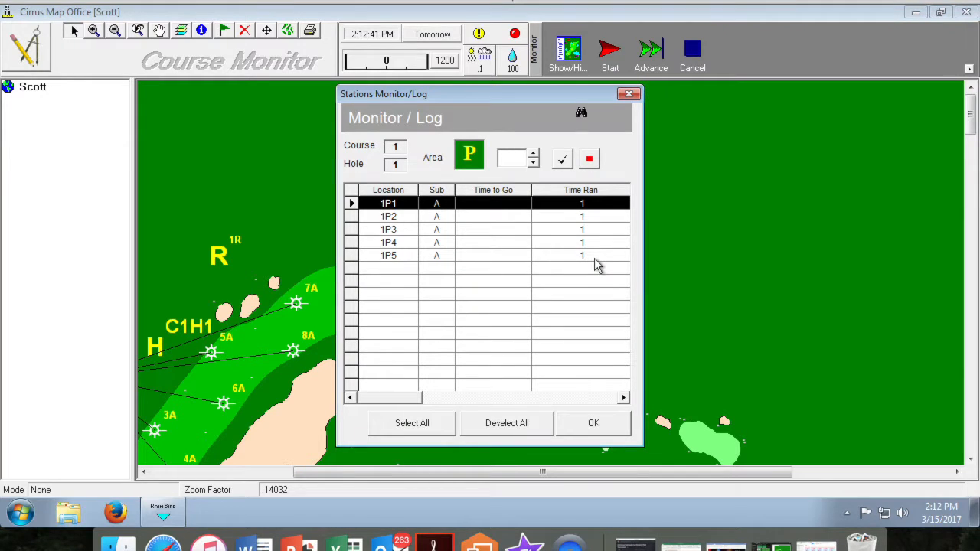
pyautogui.moveTo(558, 238)
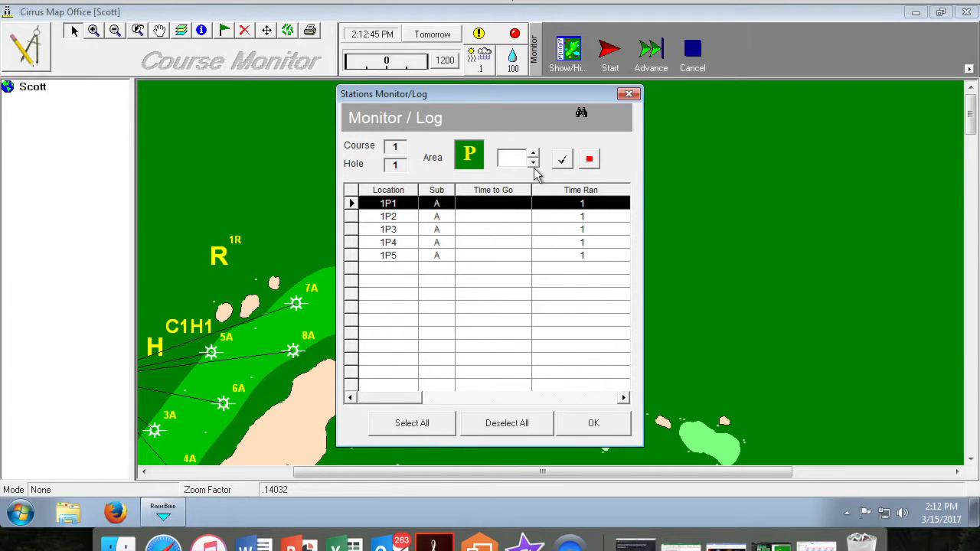
# Set the run time to 2 and start all five perimeter stations 1P1–1P5.
pyautogui.click(537, 154)
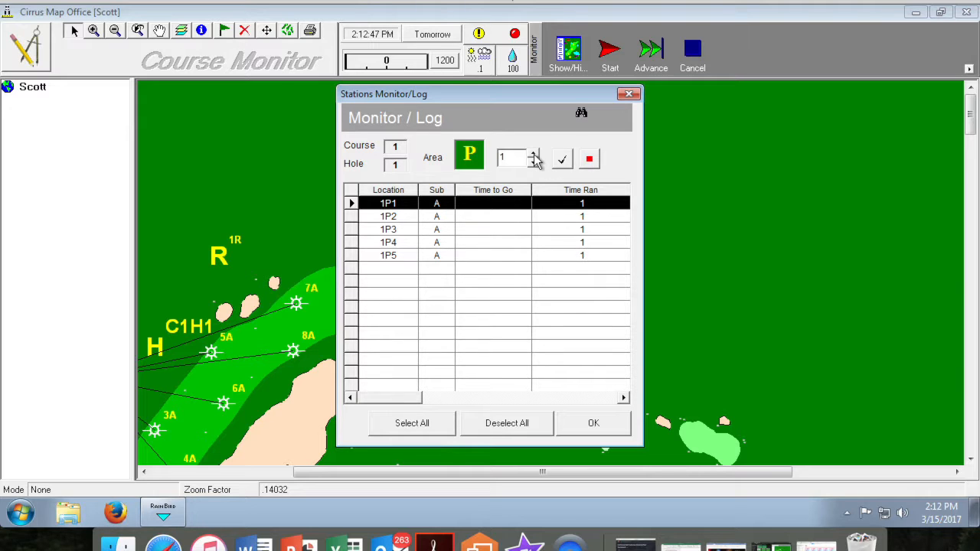
pyautogui.click(536, 153)
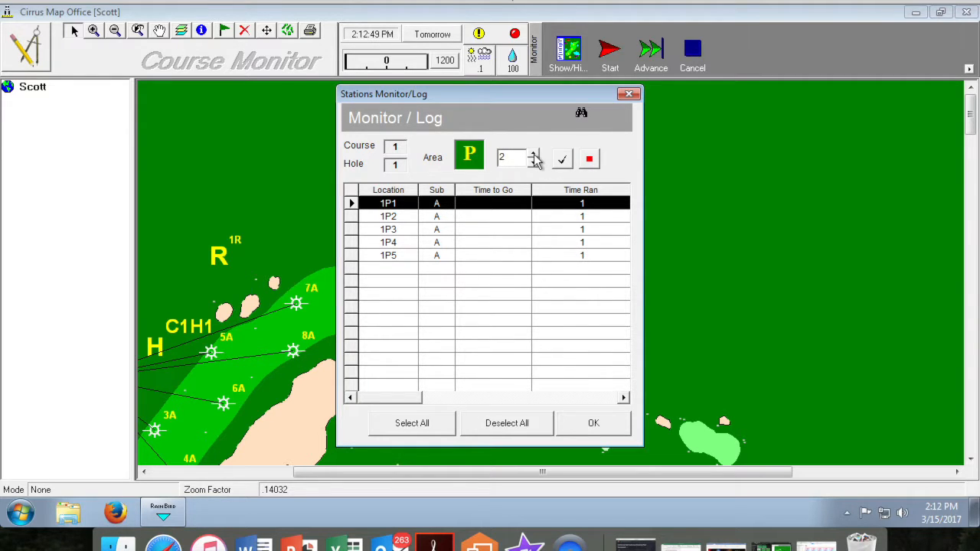
pyautogui.click(435, 255)
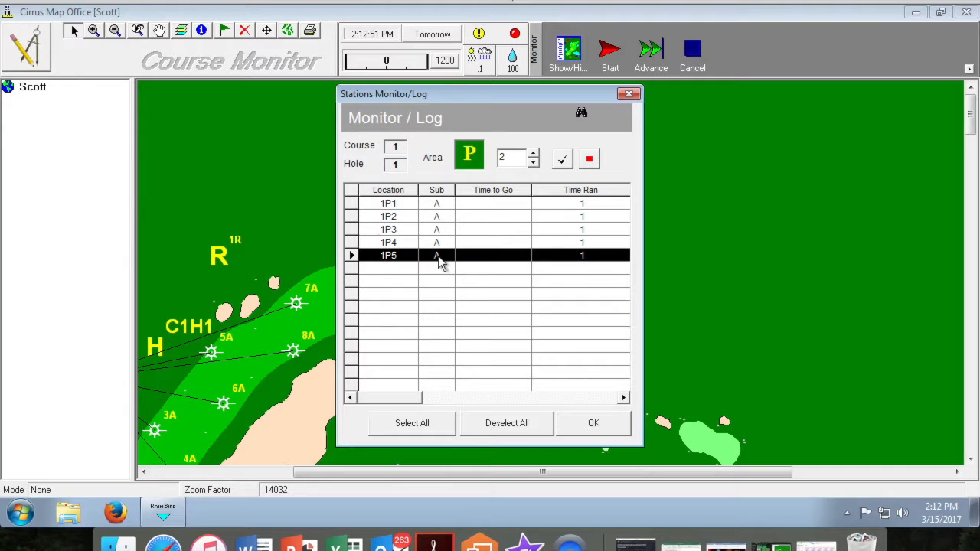
pyautogui.click(412, 424)
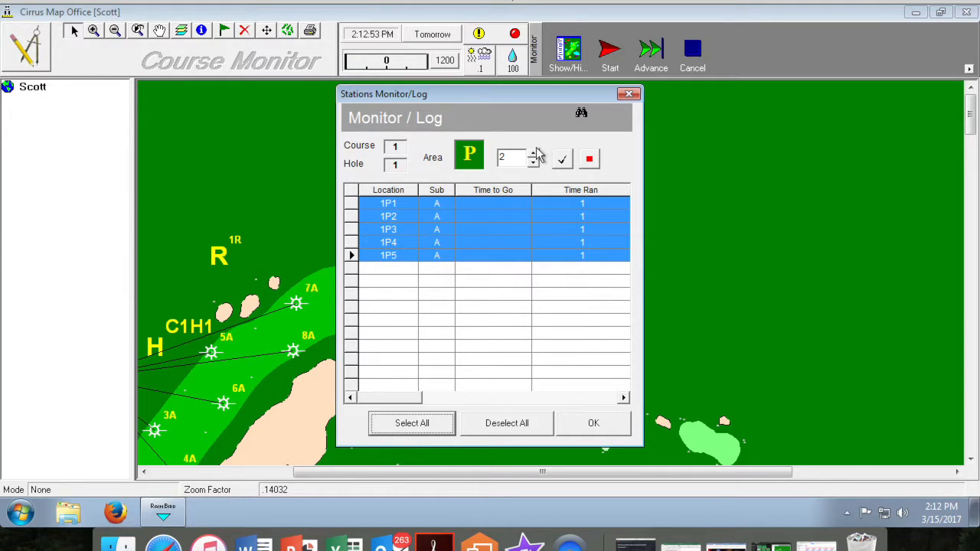
pyautogui.click(537, 152)
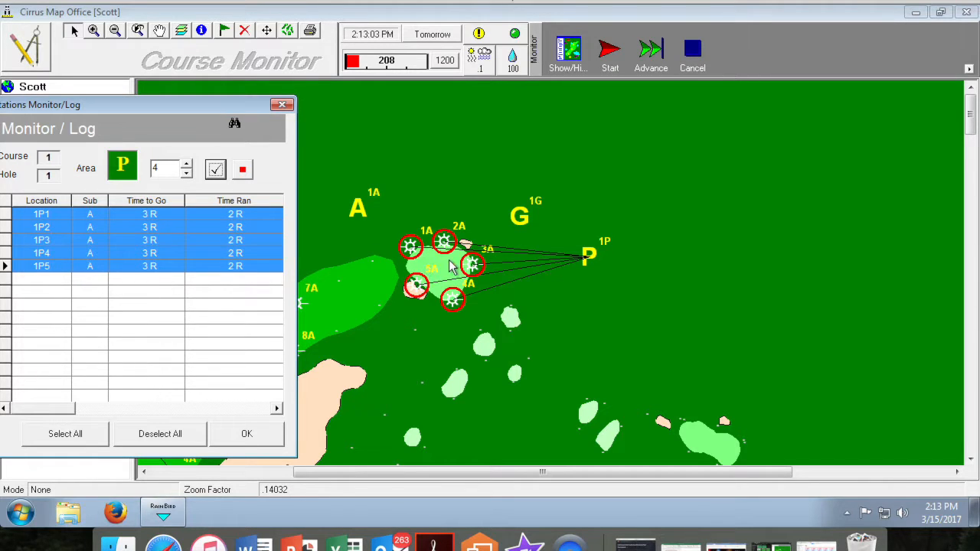
# Stop the running perimeter stations.
pyautogui.click(242, 169)
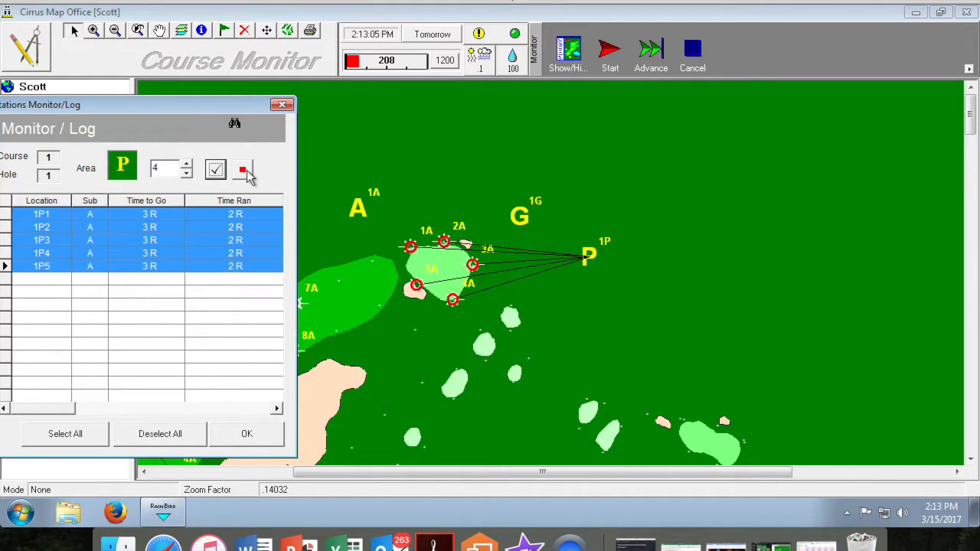
pyautogui.click(243, 169)
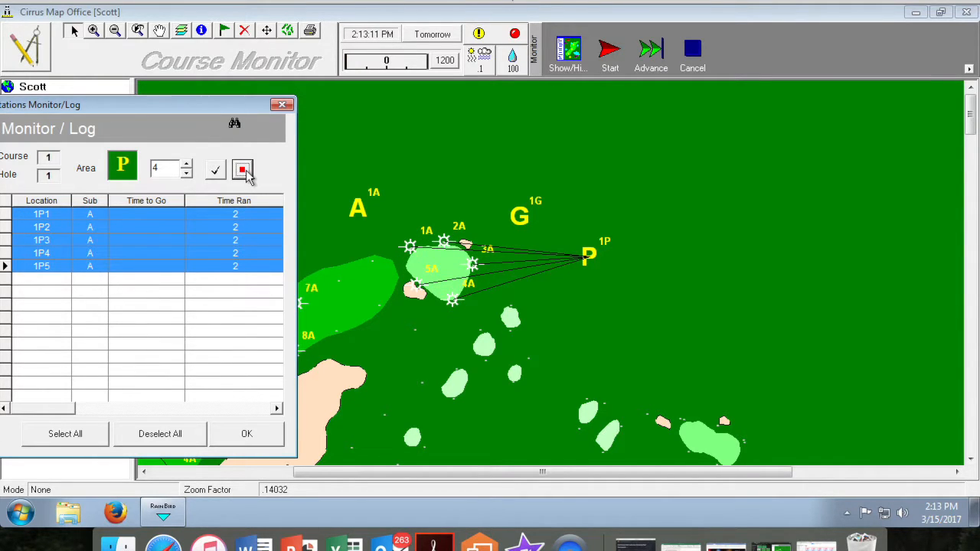
pyautogui.click(247, 434)
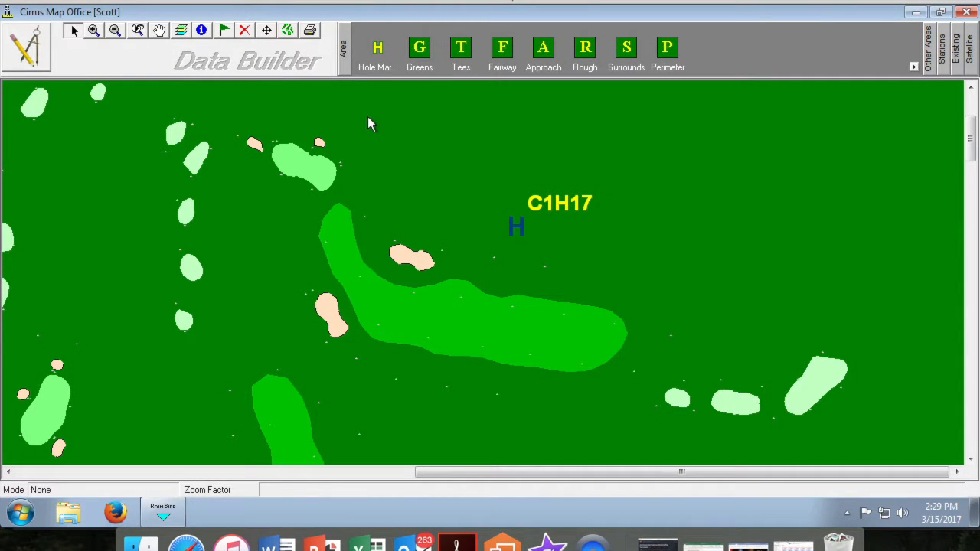
# Place the 17G green marker above hole 17.
pyautogui.click(503, 48)
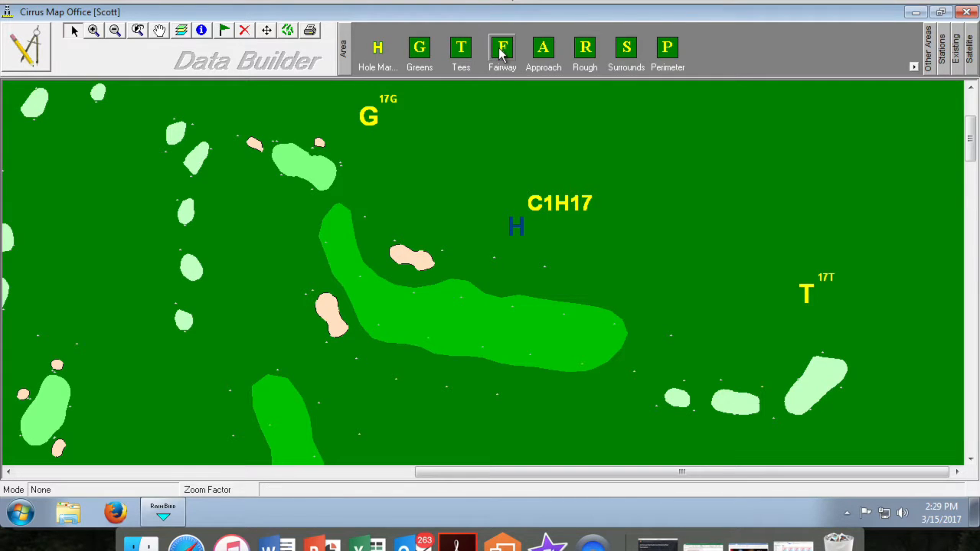
pyautogui.click(502, 48)
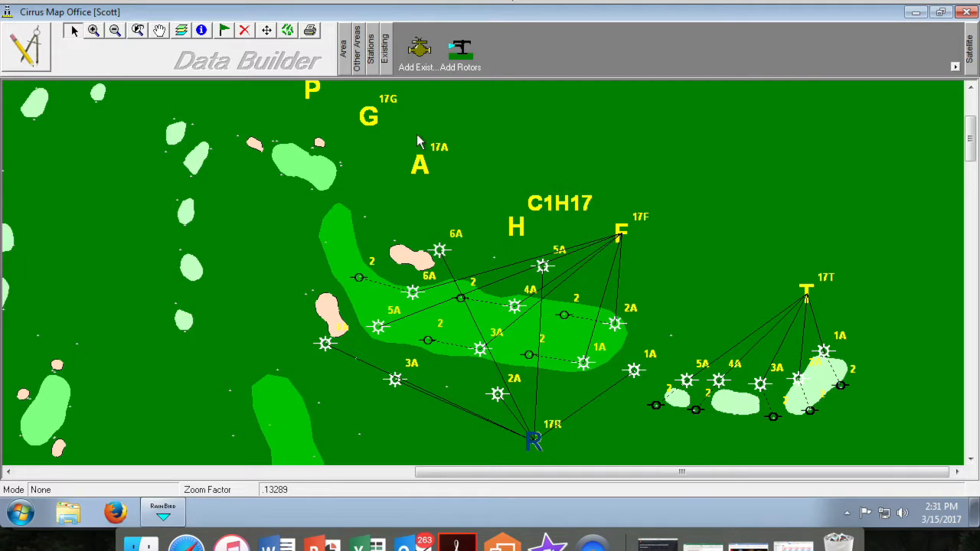
pyautogui.moveTo(676, 342)
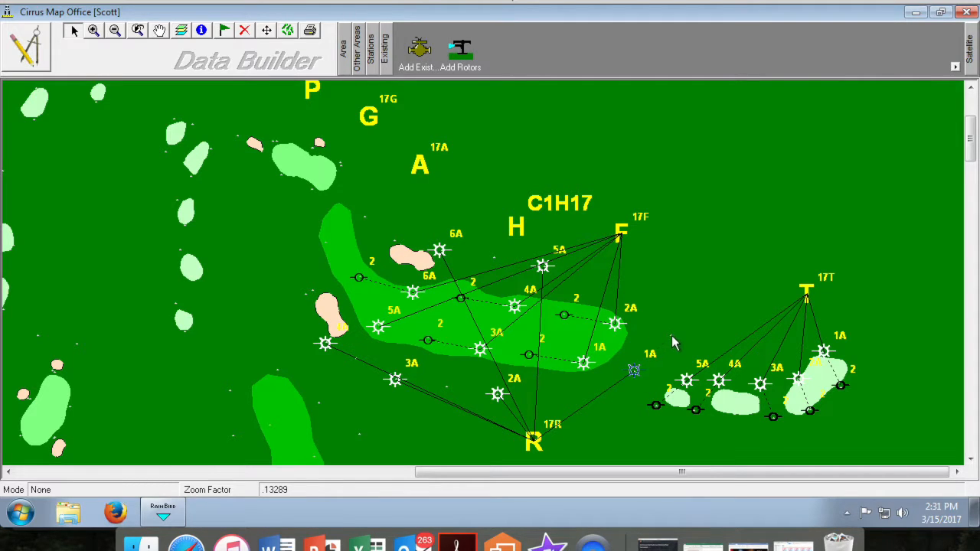